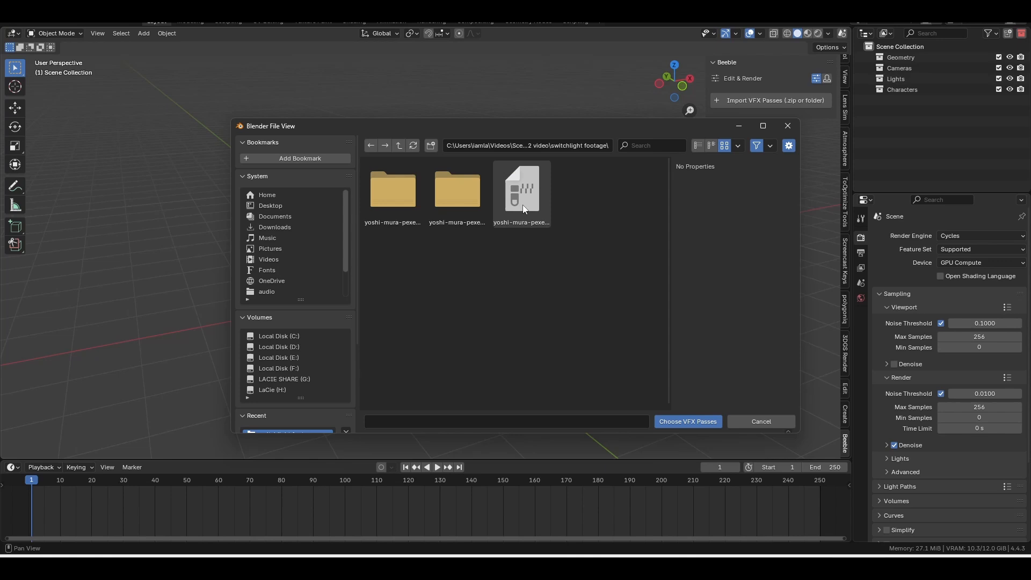
Import the passes zip through the Beeble add-on's Choose VFX Passes
left_click(686, 421)
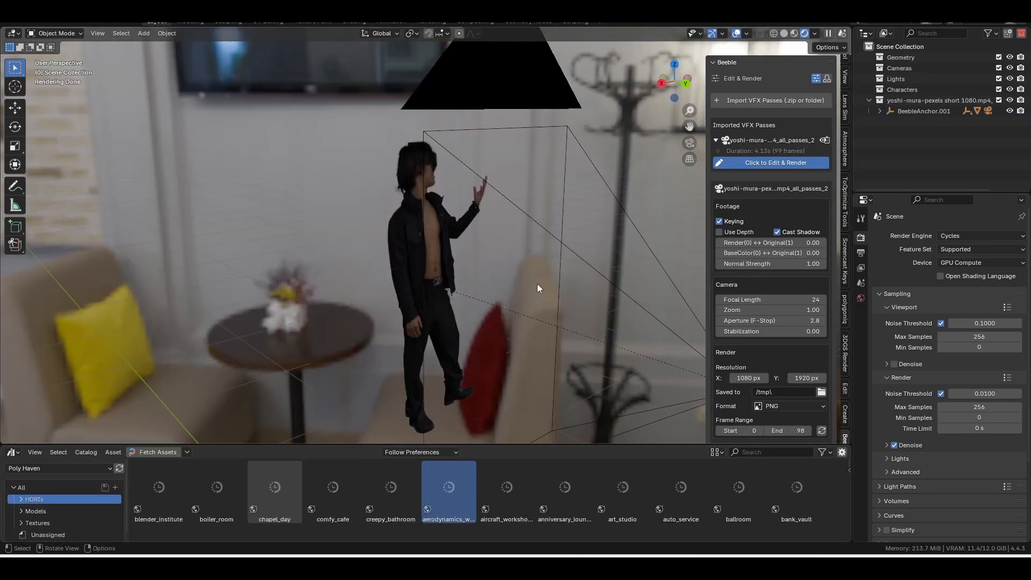
Add an Area light and insert a Color Ramp node into BeebleMaterial.001
left_click(719, 232)
type("ram")
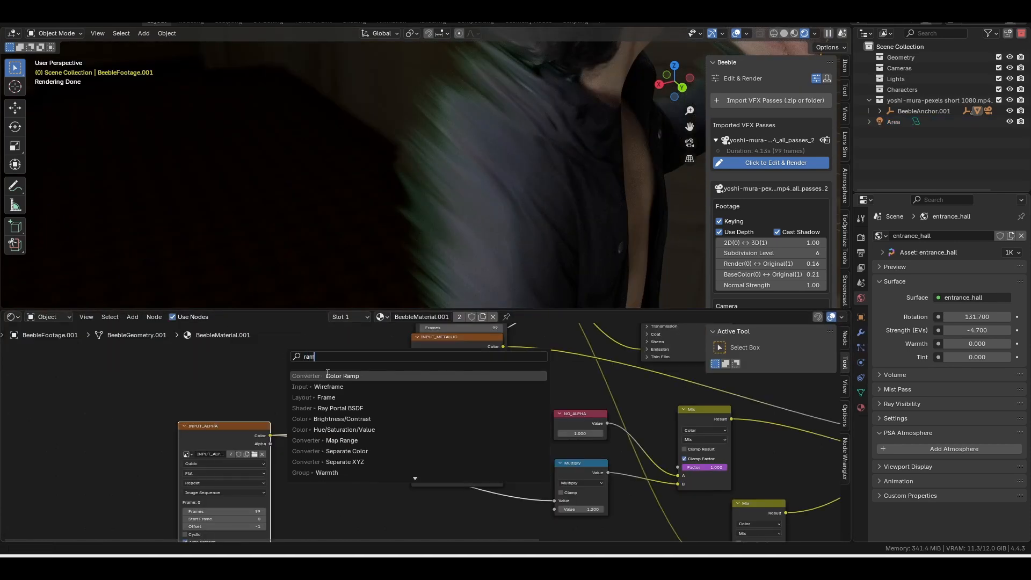
left_click(342, 376)
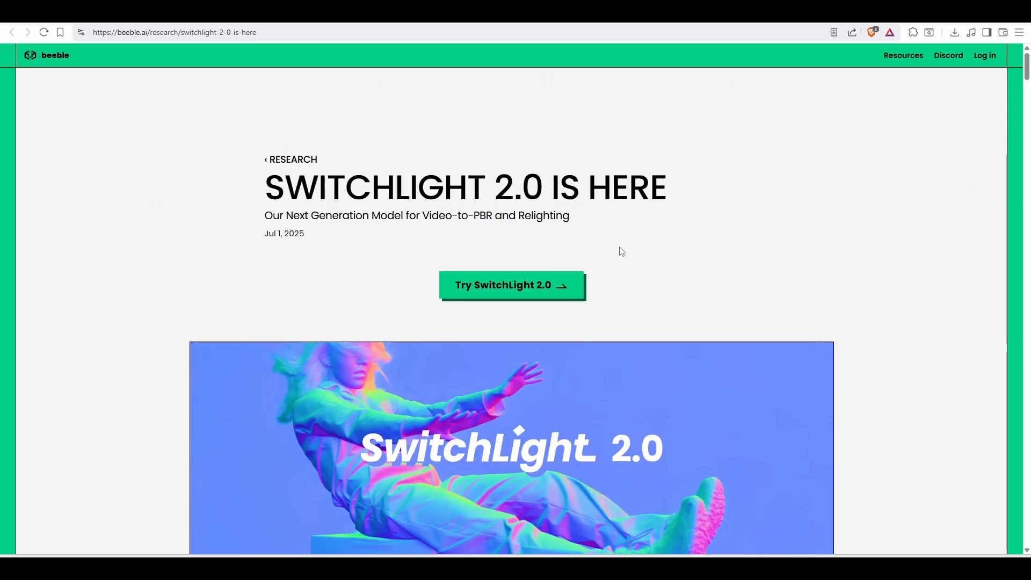
Scroll the SwitchLight 2.0 page down to the 'What is SwitchLight 2.0?' section
scroll("down", 3)
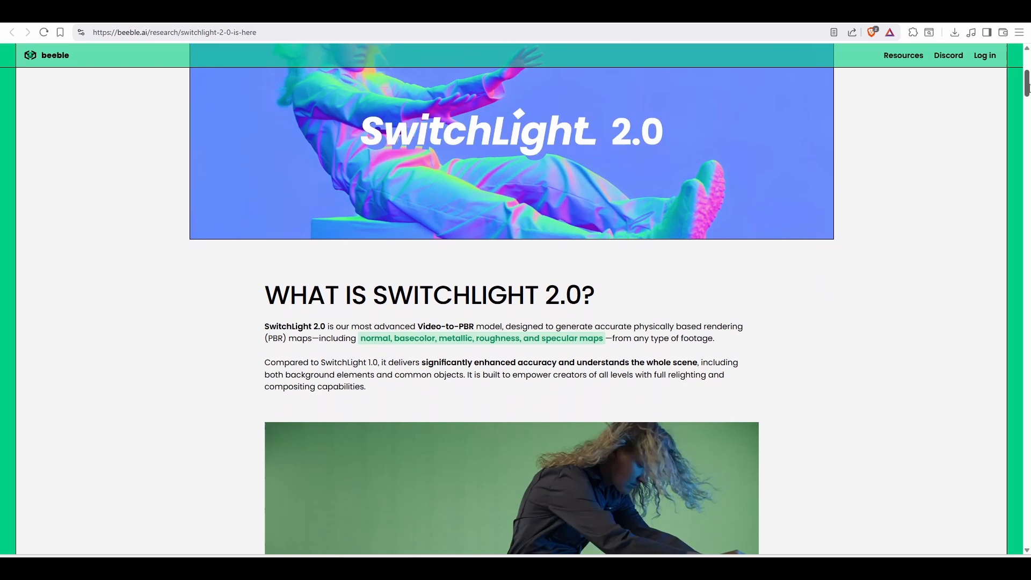